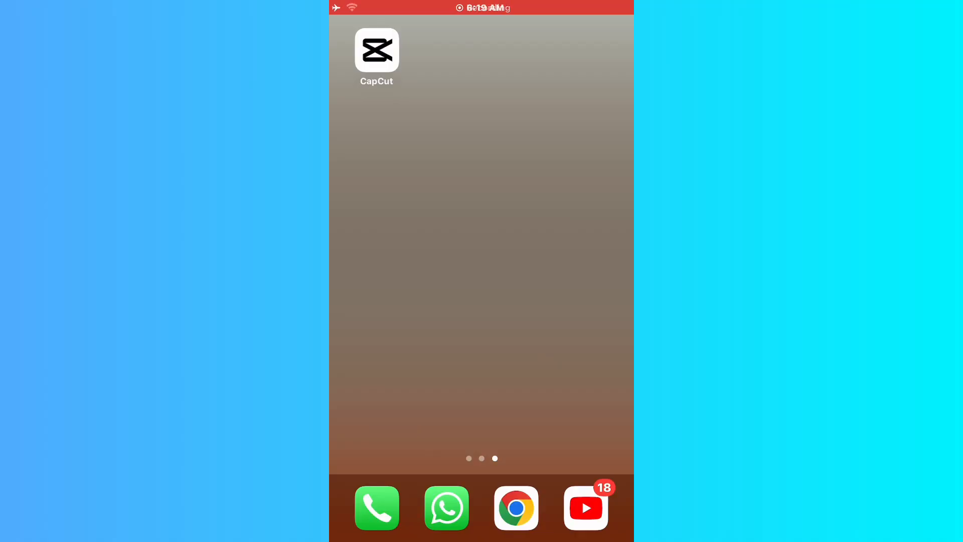
Open the 9-second crowd video project and show the text tools
click(376, 50)
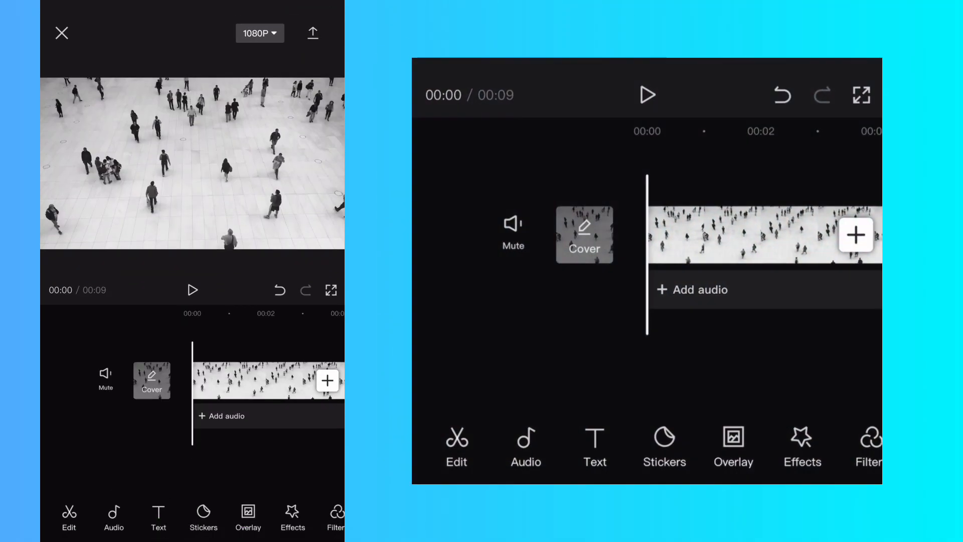
click(595, 448)
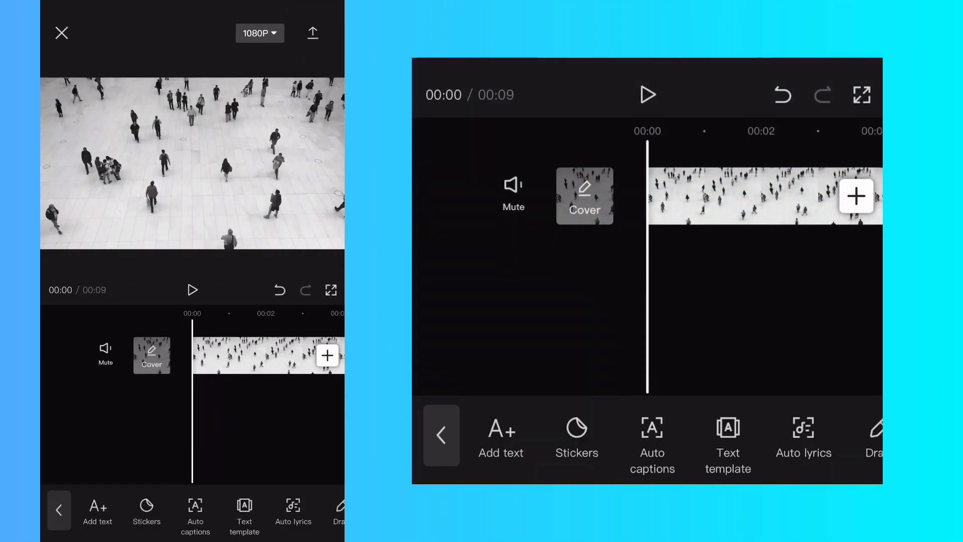
Add a yellow-highlighted 'John' text label and move it near the top of the video
click(501, 442)
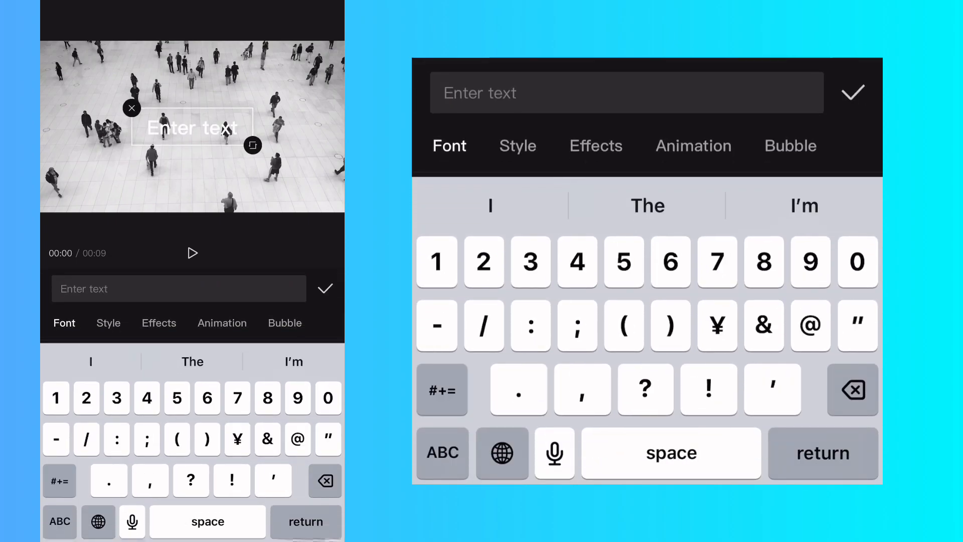
click(441, 453)
text(John)
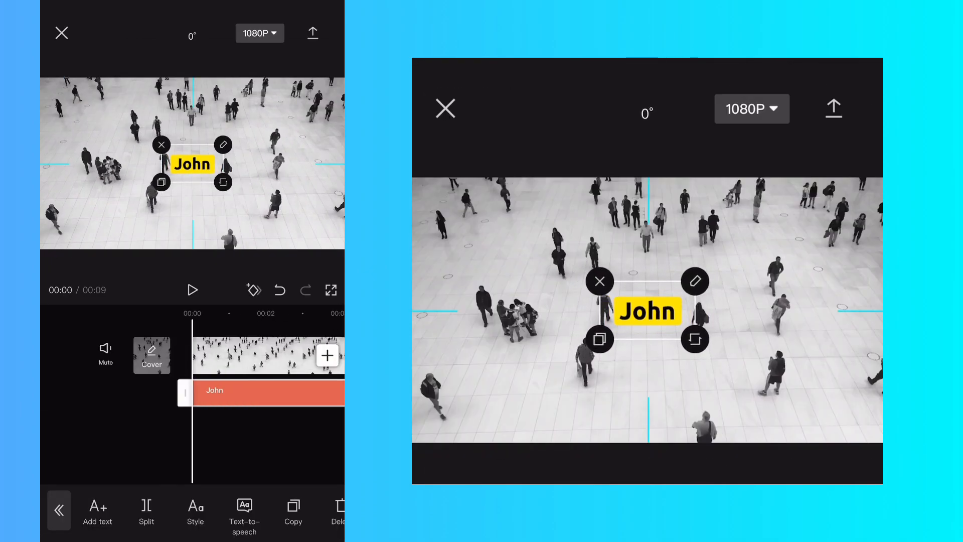
drag(192, 164, 184, 90)
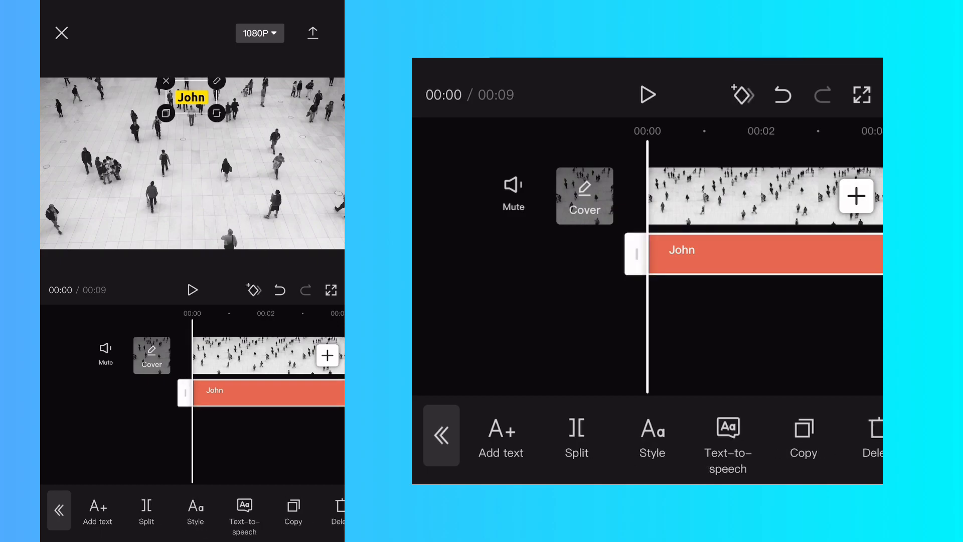
Start Tracking on the John label to choose a person to follow
scroll(left, 3)
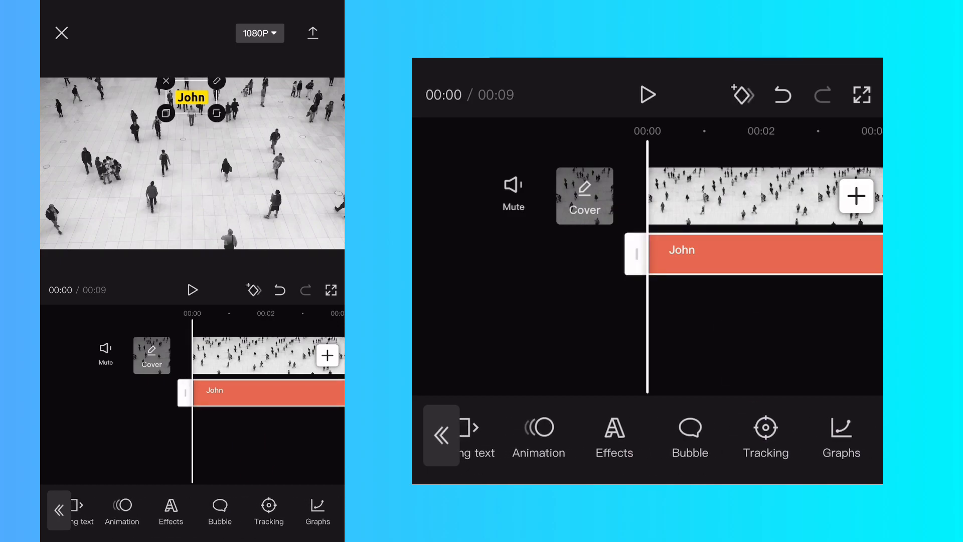
click(766, 436)
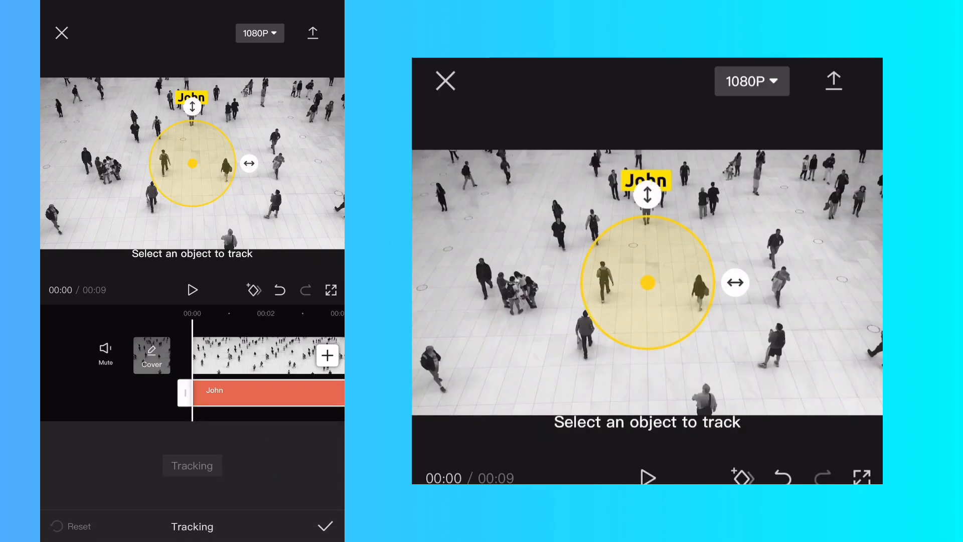